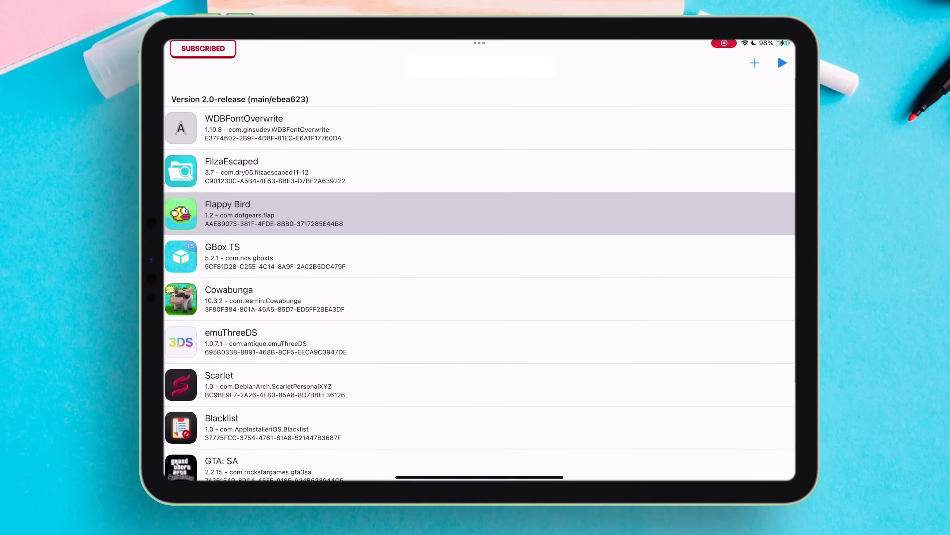
Scroll down through LiveContainer's list of installed apps before switching to Safari.
scroll(down, 3)
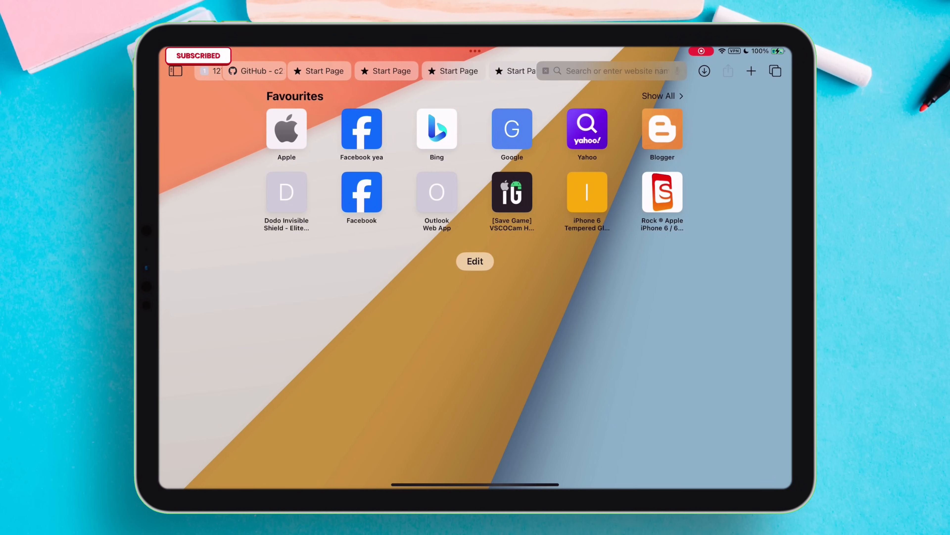
Search for 'livecontainer github' and reach the repository's Releases list.
text(livecontainer github)
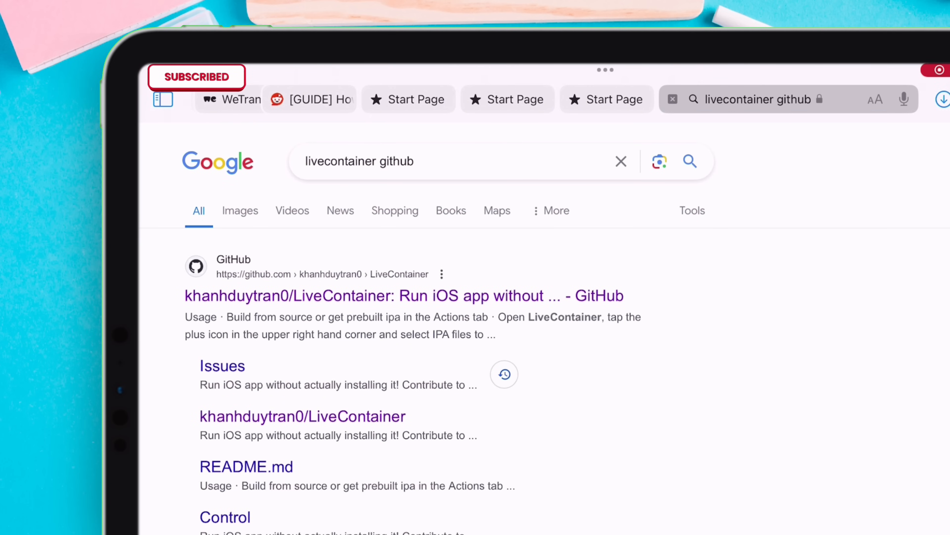
click(404, 296)
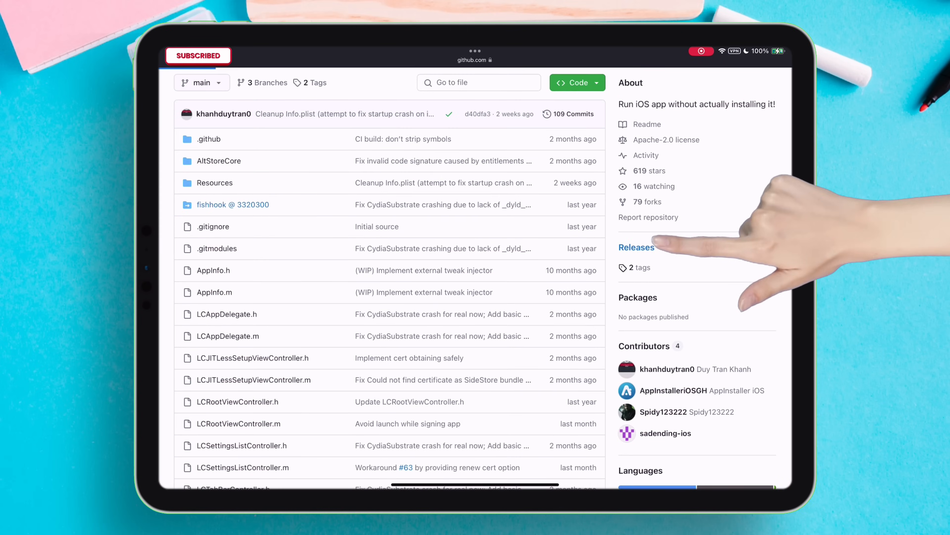
click(637, 248)
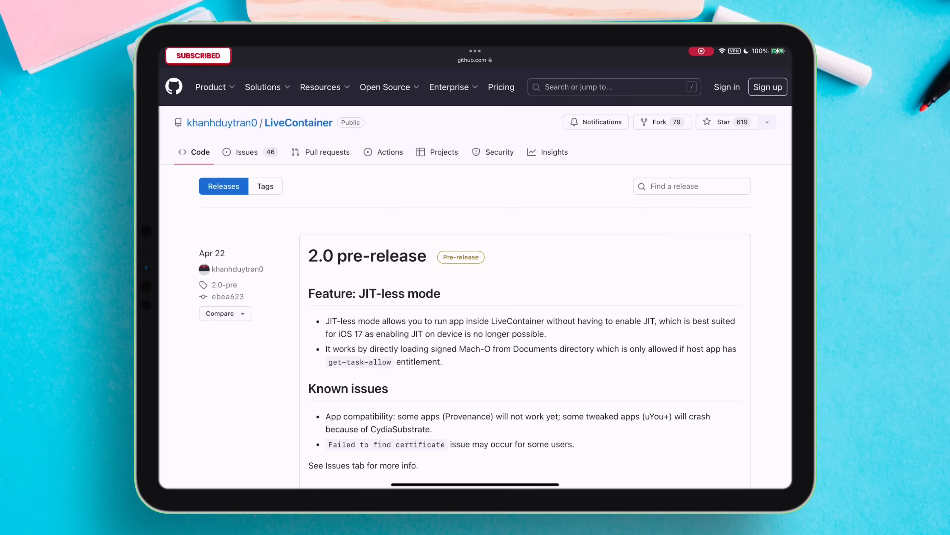
Expand the 2.0 pre-release assets and download the LiveContainer 2.0 IPA.
scroll(down, 3)
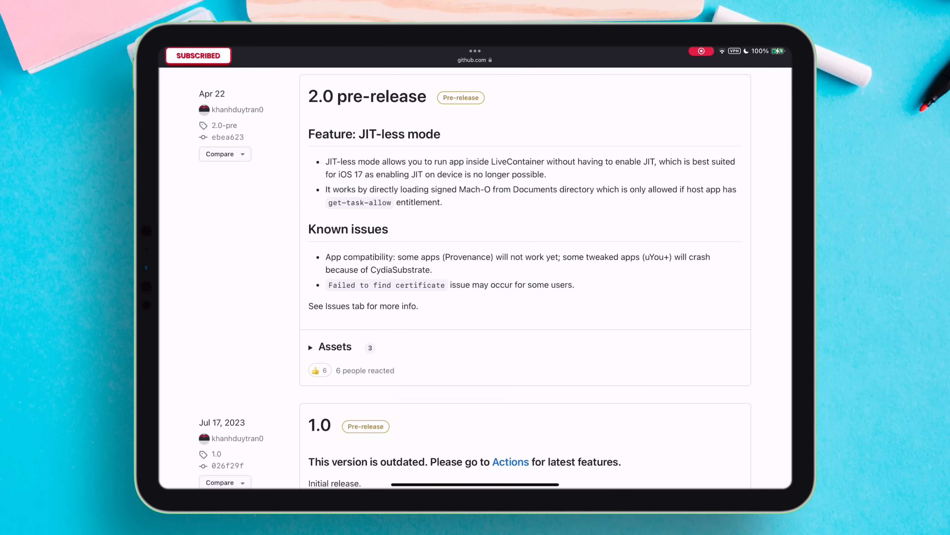
click(335, 347)
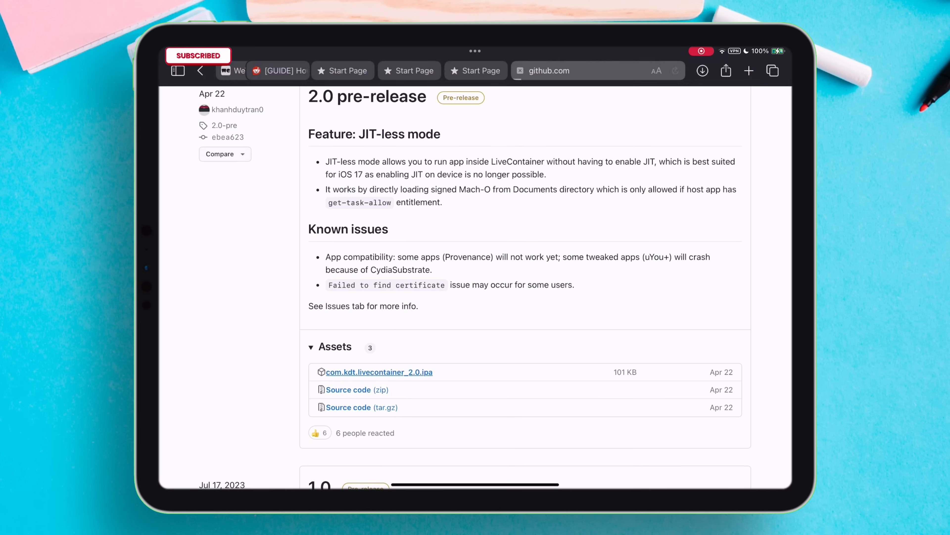
click(378, 372)
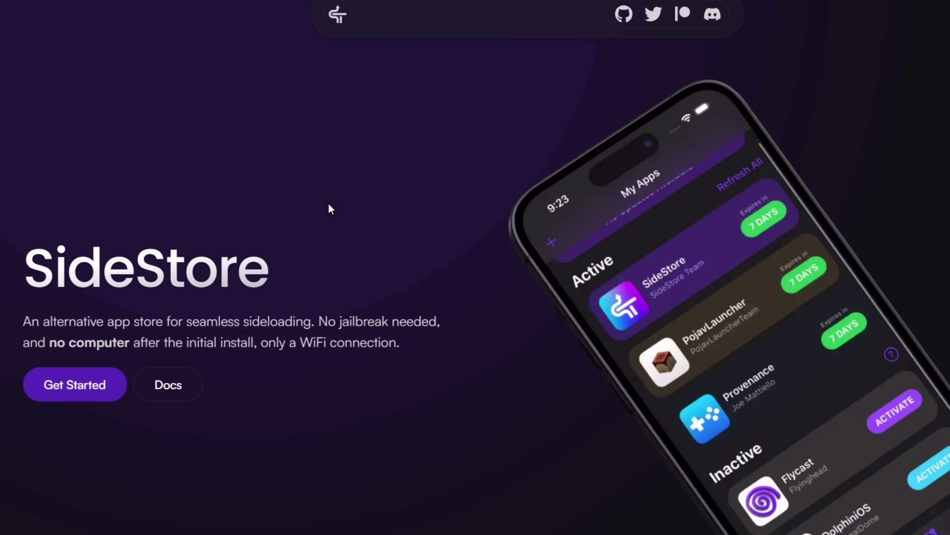
mouse_move(197, 290)
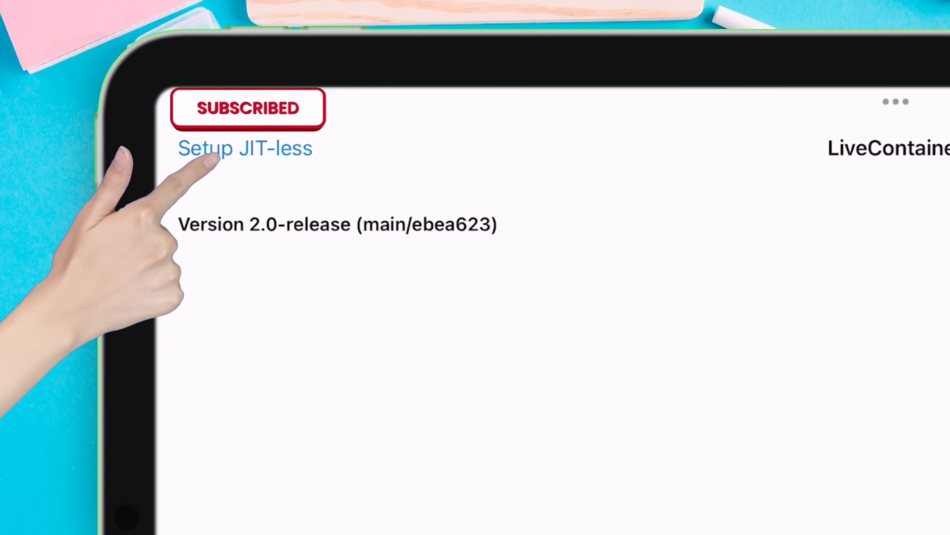
Start the JIT-less setup in LiveContainer and accept its instructions.
click(245, 148)
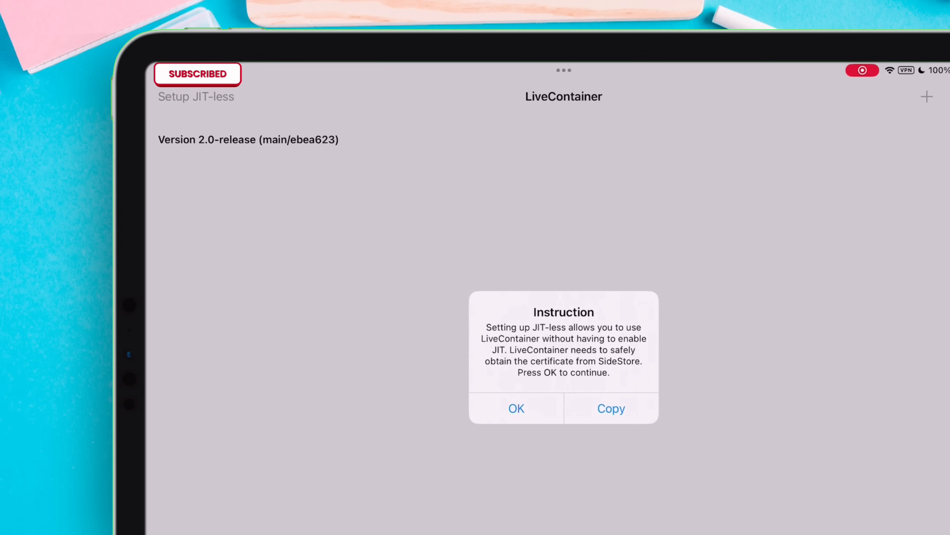
click(515, 407)
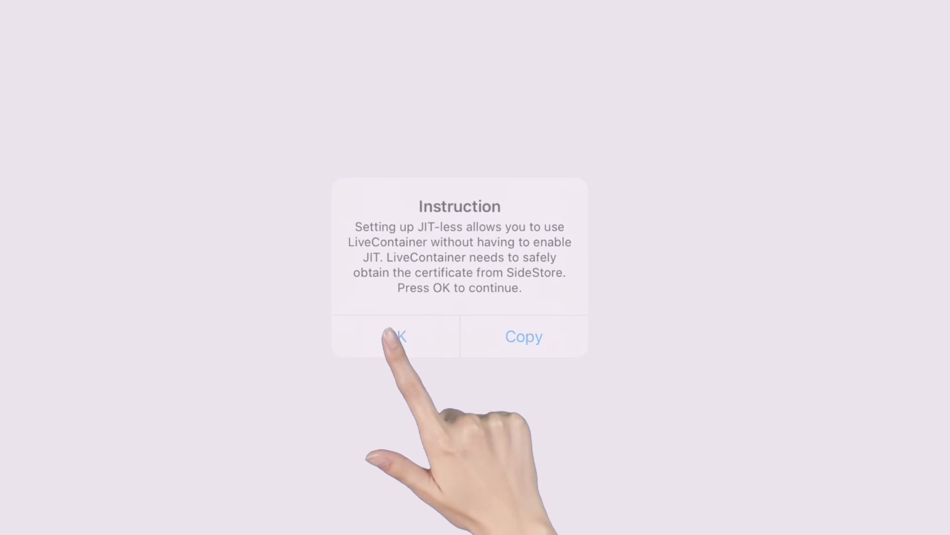
click(399, 337)
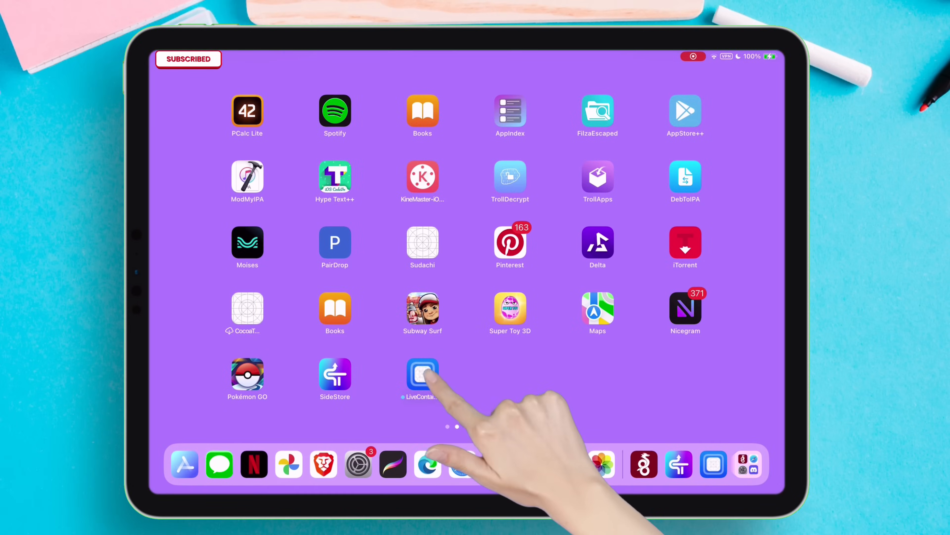
Reopen LiveContainer, confirm JIT-less setup done, and view SideStore's My Apps listing it.
click(423, 372)
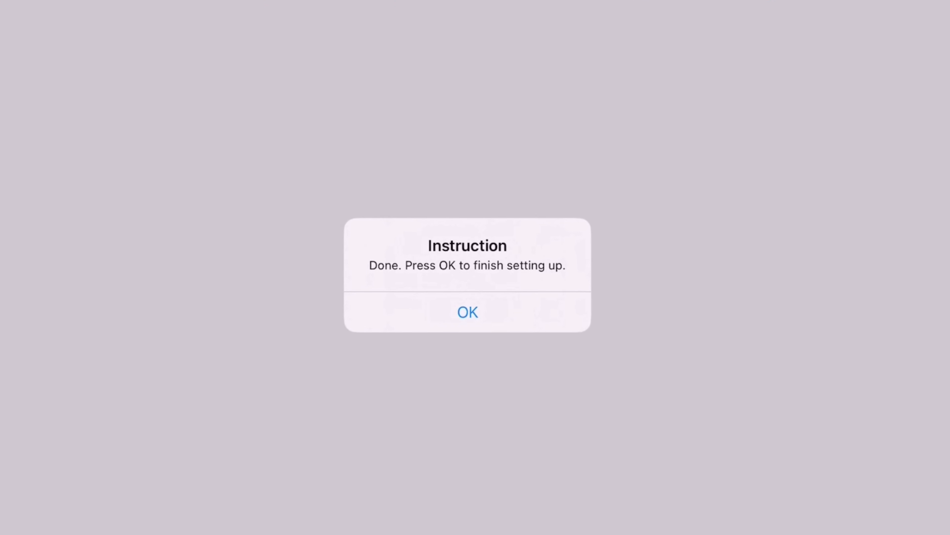
click(467, 311)
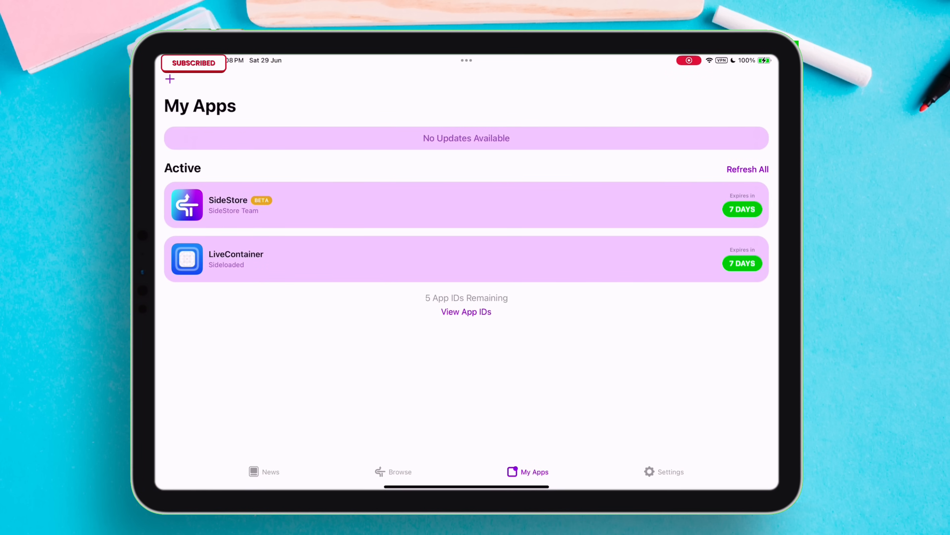
click(236, 259)
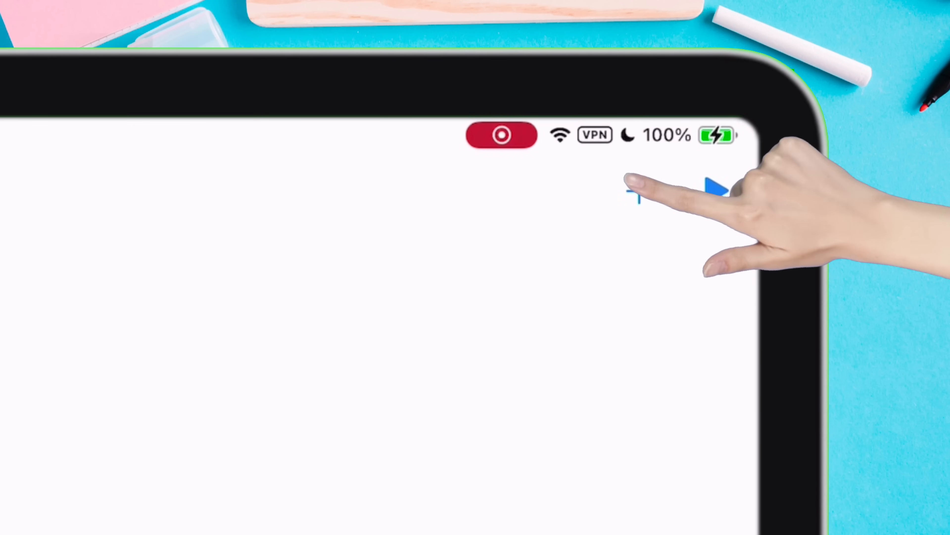
Add a new IPA to LiveContainer and launch Scarlet from the list.
click(756, 70)
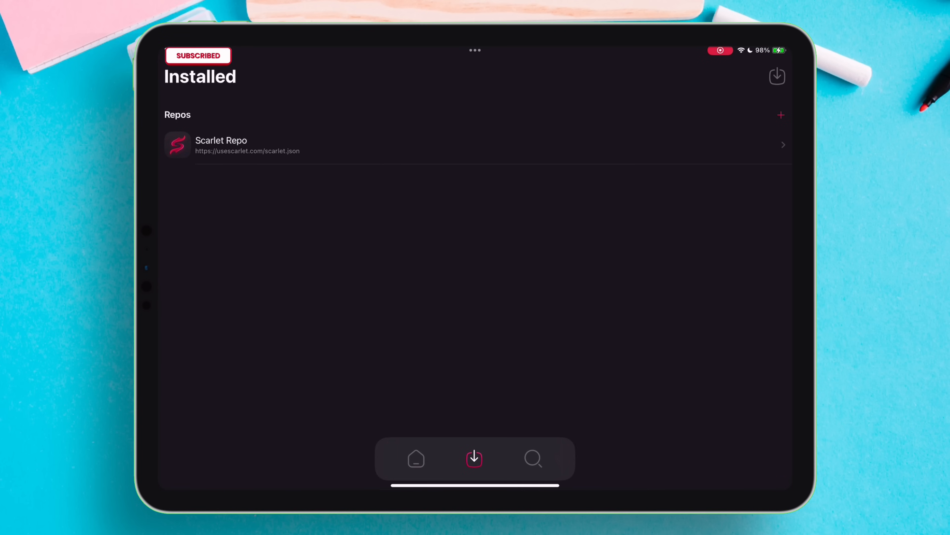
Bring up Scarlet's IPA import file picker, then dismiss it and return to LiveContainer.
click(778, 76)
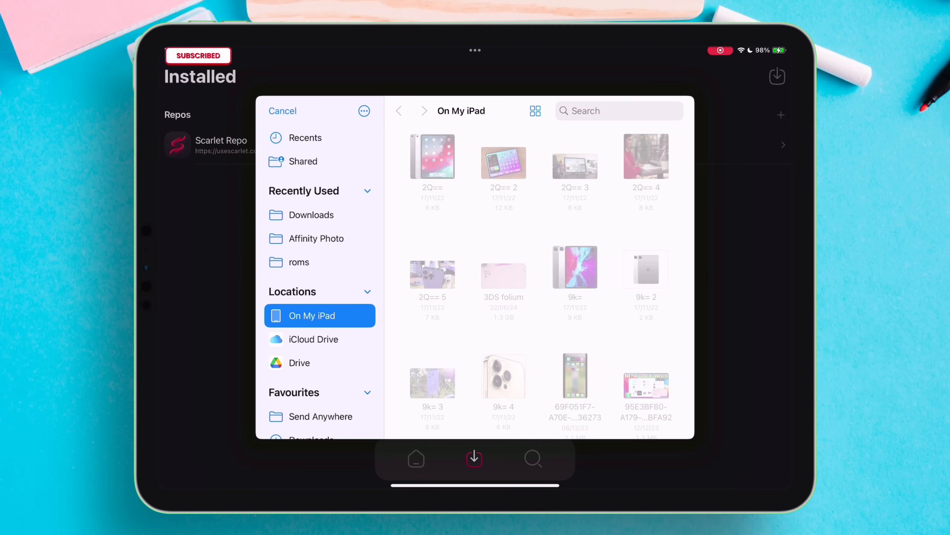
click(283, 111)
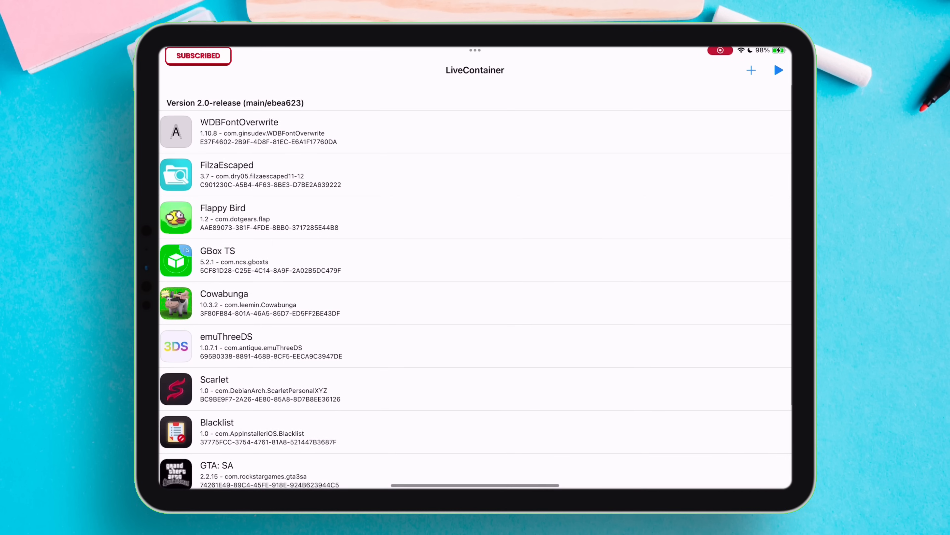
scroll(down, 3)
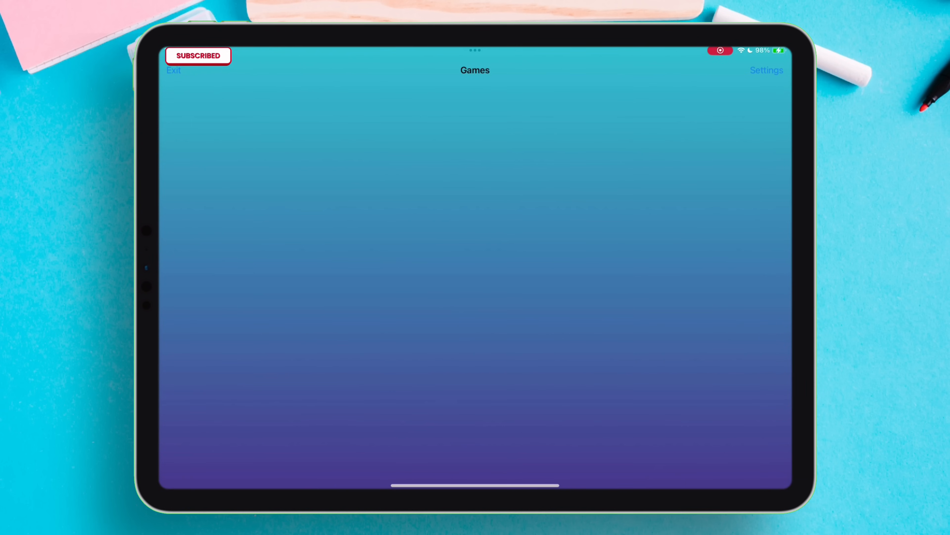
click(767, 70)
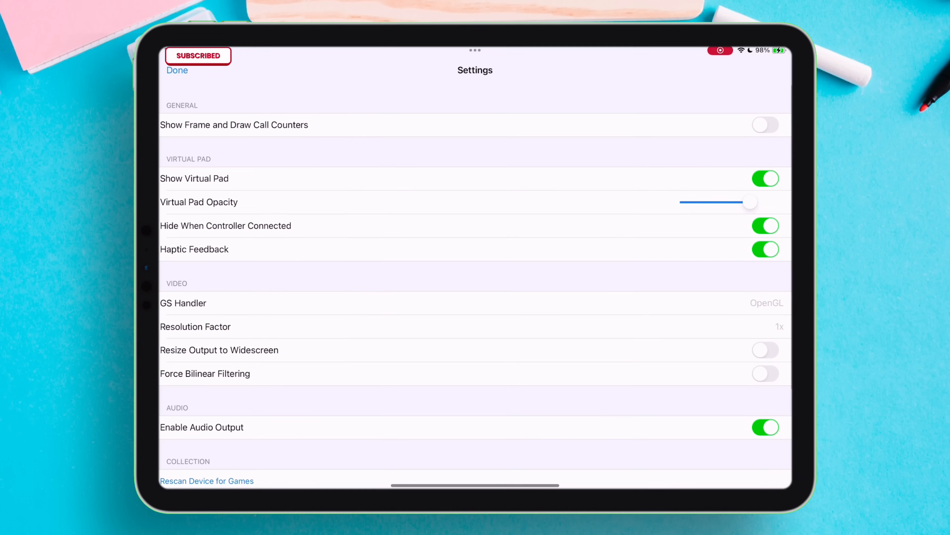
scroll(down, 3)
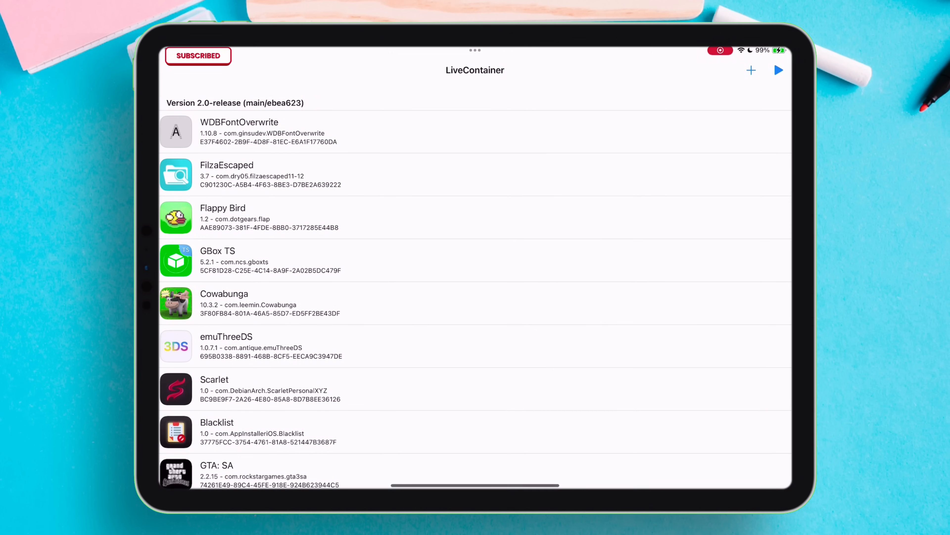
Launch WDBFontOverwrite and view its Discovery page of font and emoji creators.
scroll(down, 3)
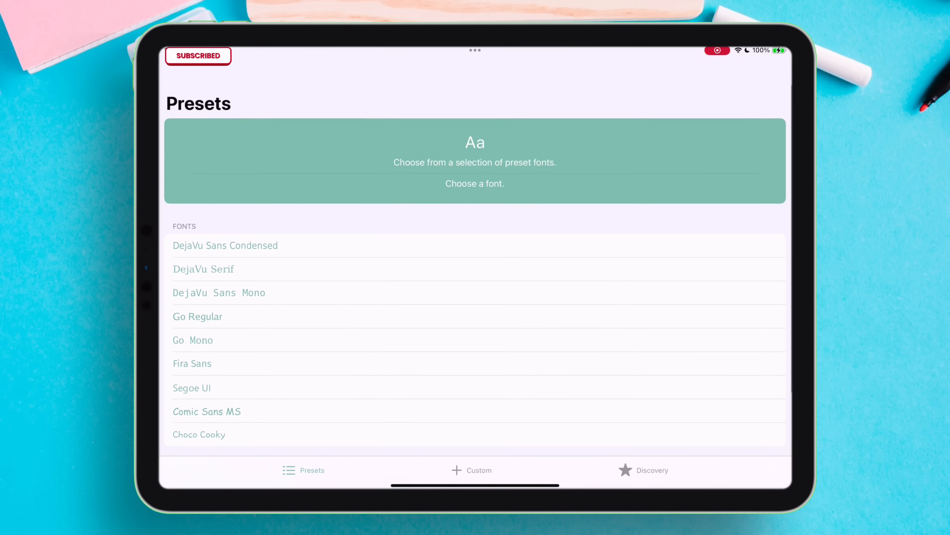
click(652, 470)
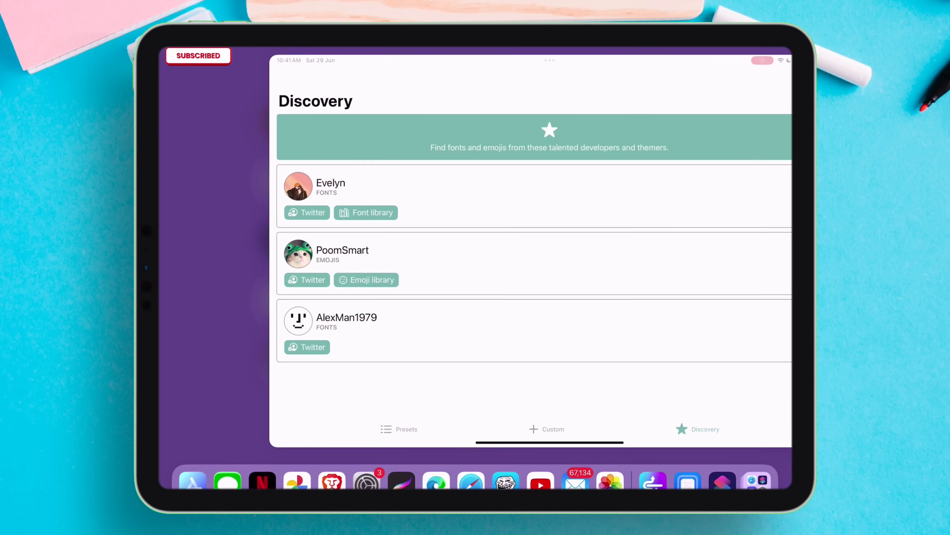